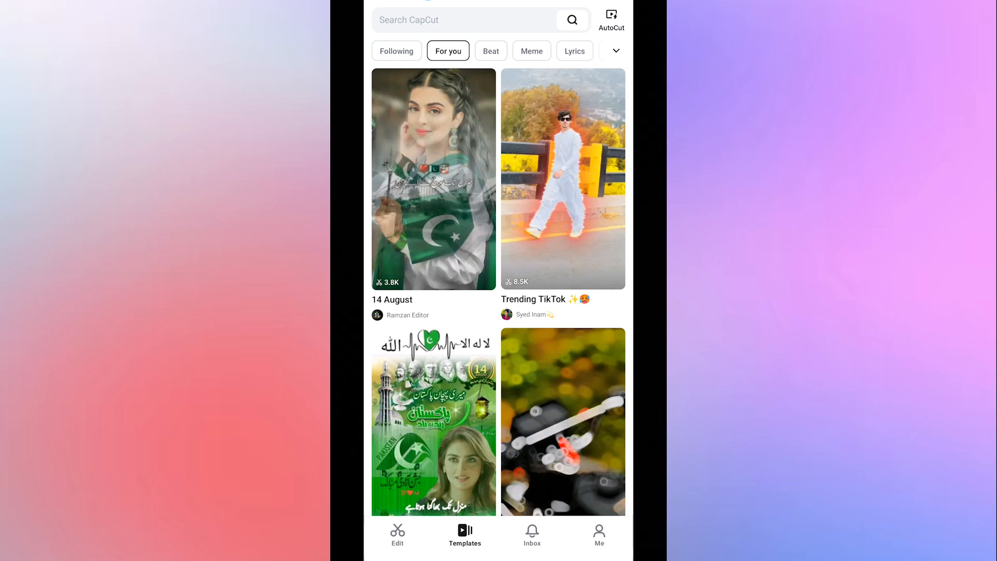
# Step: Leave the template feed for the Edit home with its empty projects list
pyautogui.click(397, 533)
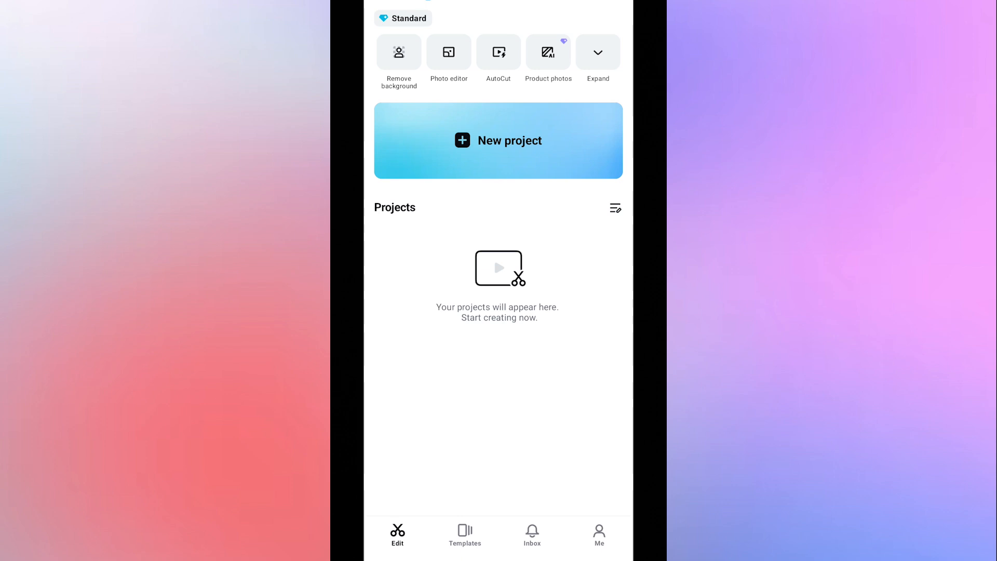
# Step: Start a new project with the candle clip and a 0.5 s Fade In intro animation
pyautogui.click(599, 52)
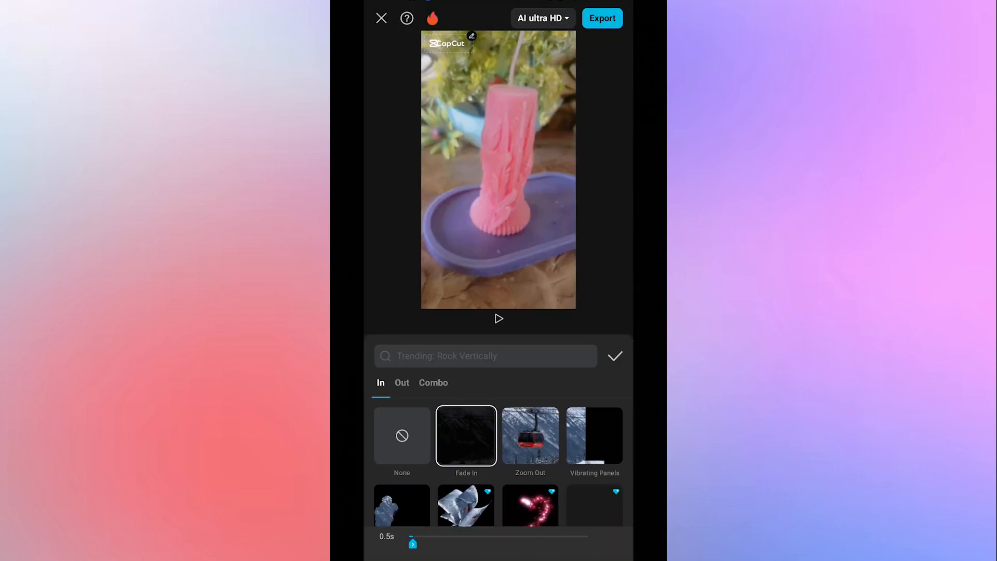
# Step: Try Zoom Out, then apply a 2.0 s Vibrating Panels intro to the candle clip
pyautogui.click(530, 435)
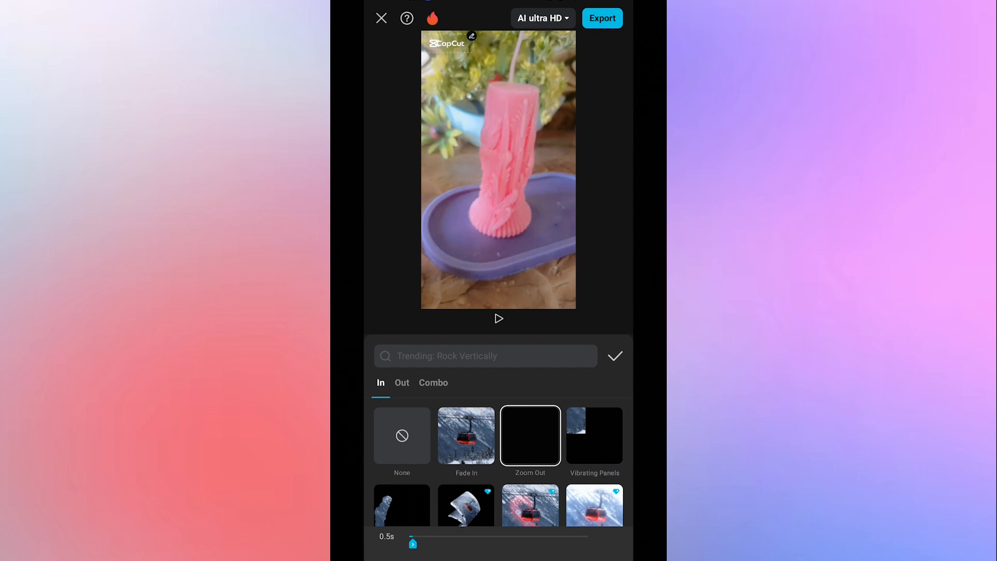
pyautogui.click(594, 436)
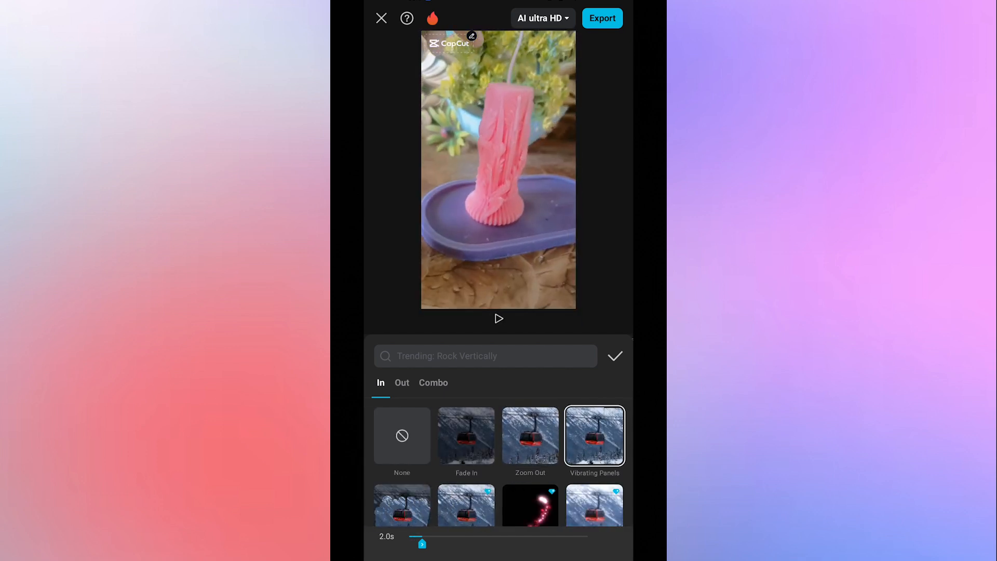
pyautogui.scroll(-3)
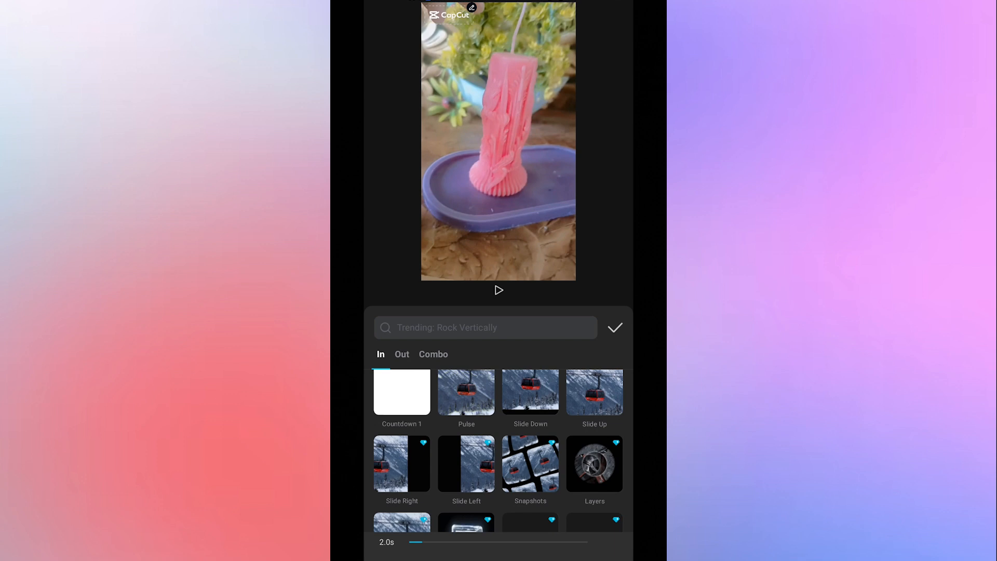
pyautogui.click(615, 327)
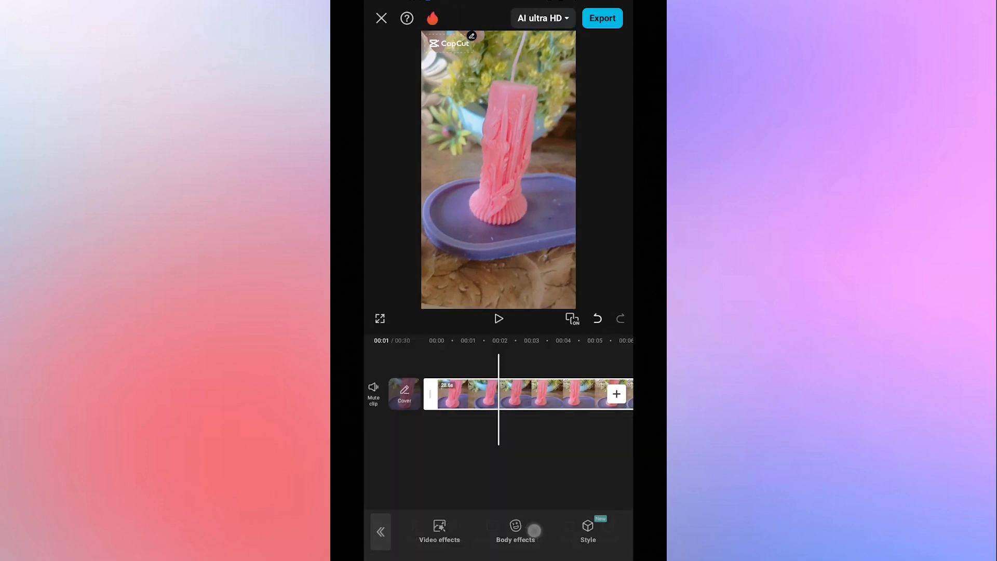
# Step: Browse the video effects list and reach the template-creation hub
pyautogui.click(440, 541)
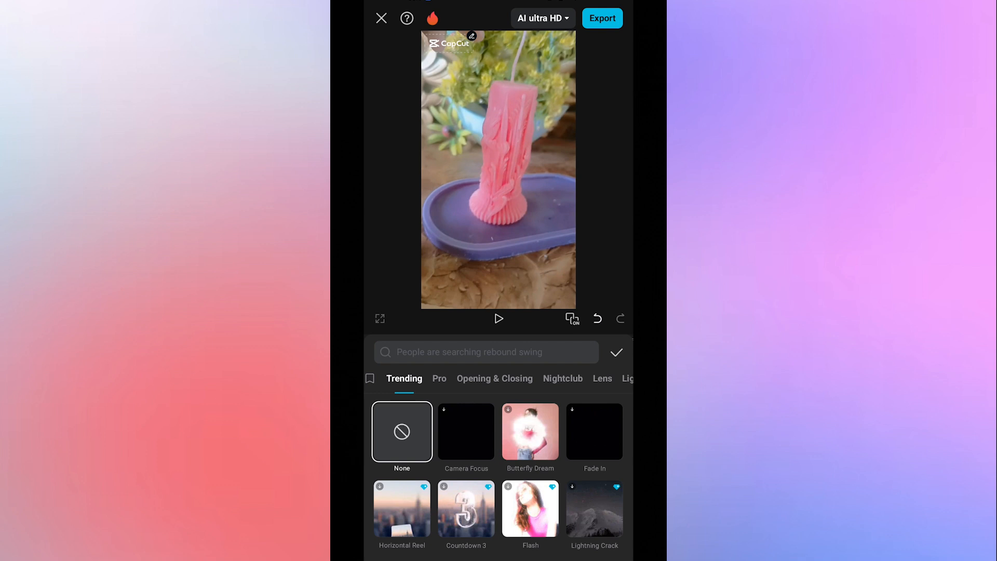
pyautogui.click(465, 431)
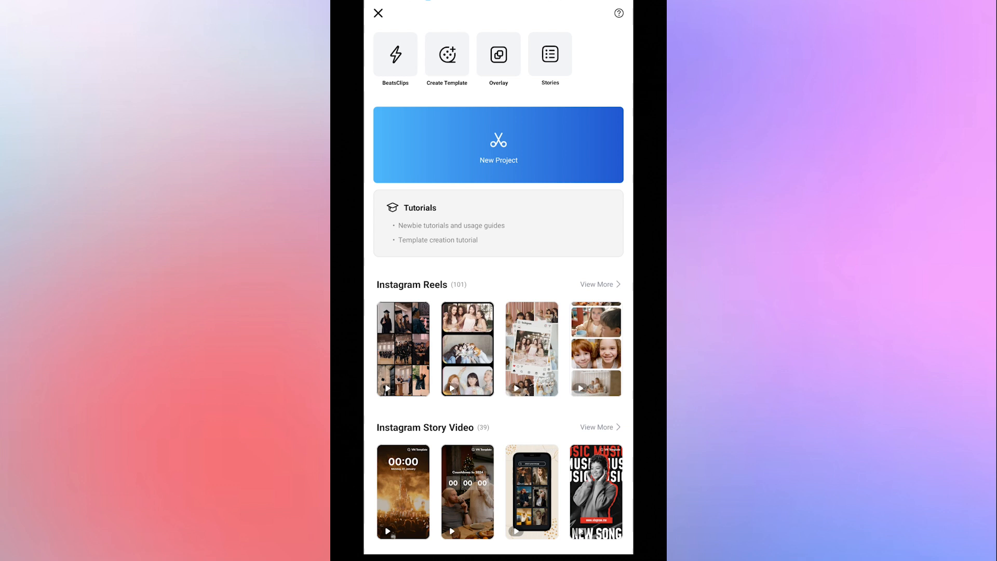
# Step: View VN's home screen, then apply a premium text style to the candle clip in CapCut
pyautogui.click(499, 145)
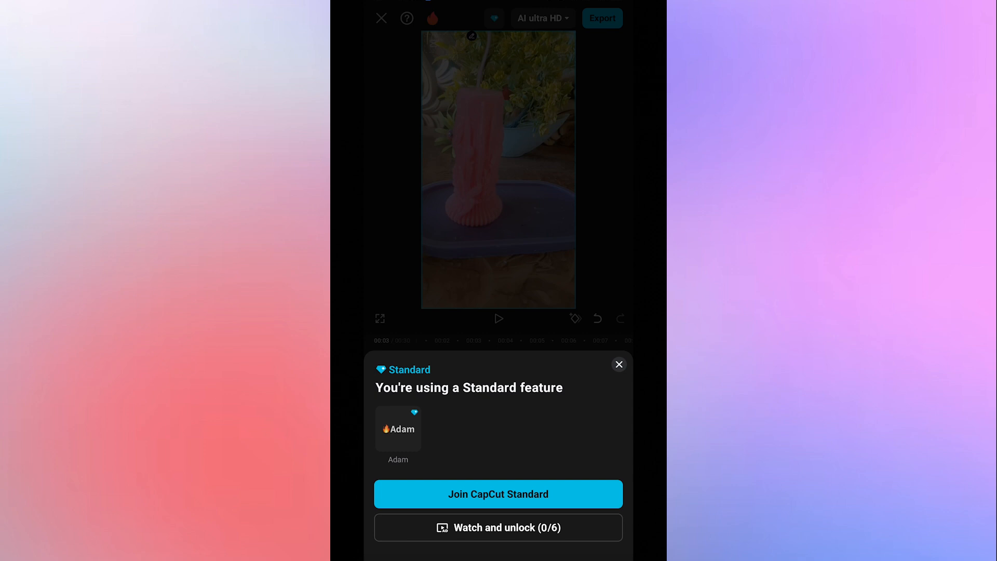
# Step: Reach the CapCut Standard subscription page with yearly and monthly prices
pyautogui.click(499, 494)
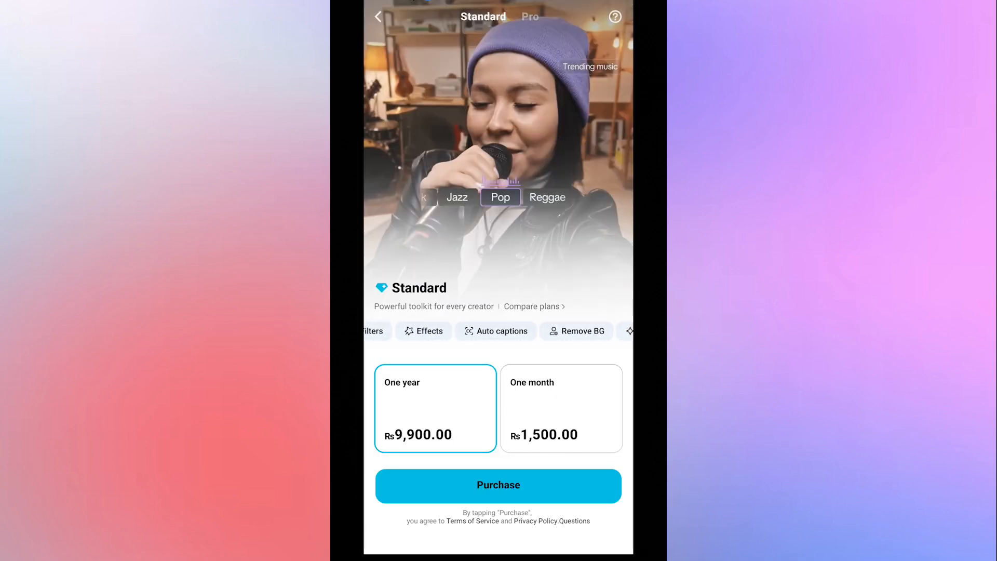
# Step: Switch to Pro plan pricing: Rs19,900.00 per year and Rs2,900.00 per month
pyautogui.click(561, 408)
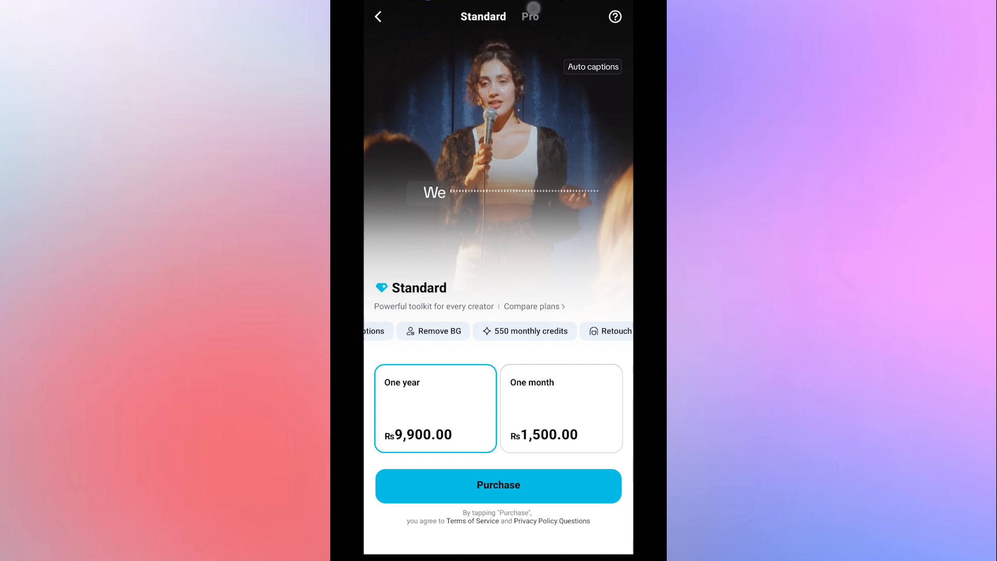
pyautogui.click(530, 17)
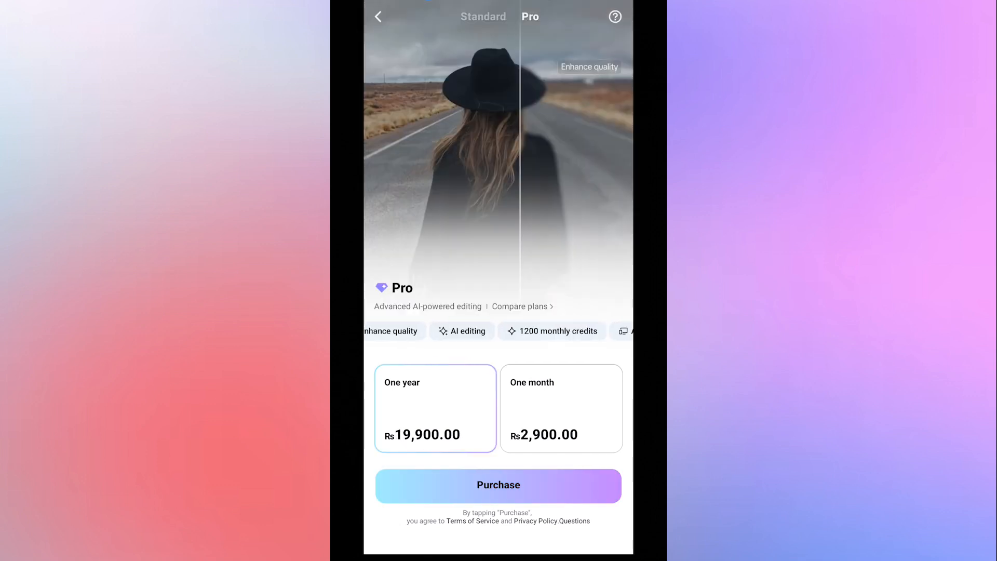